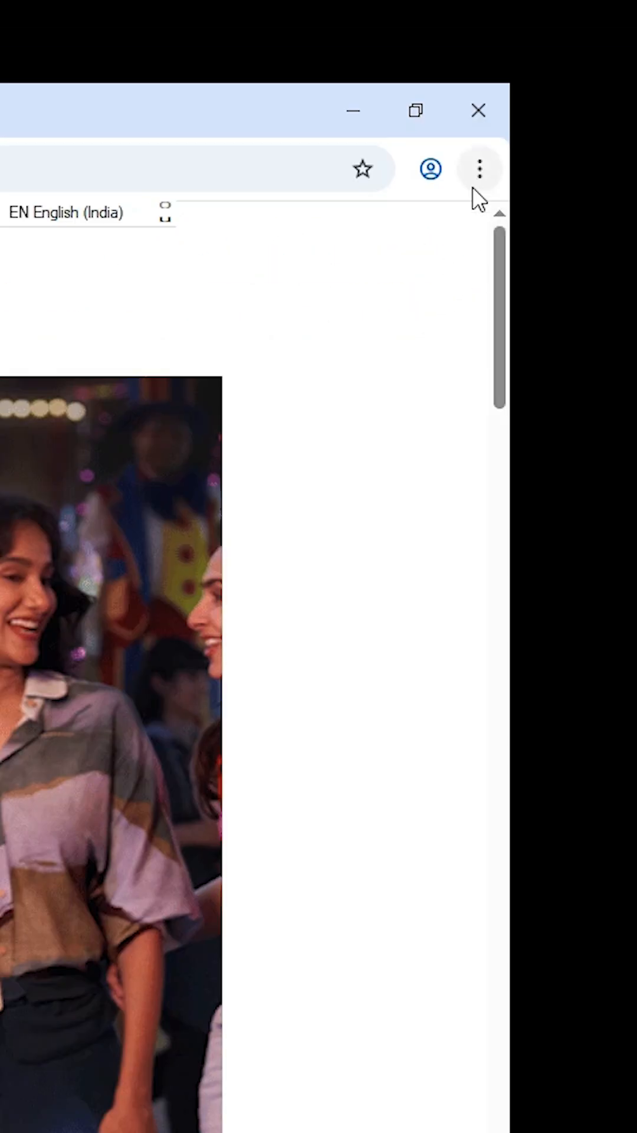
mouse_move(491, 176)
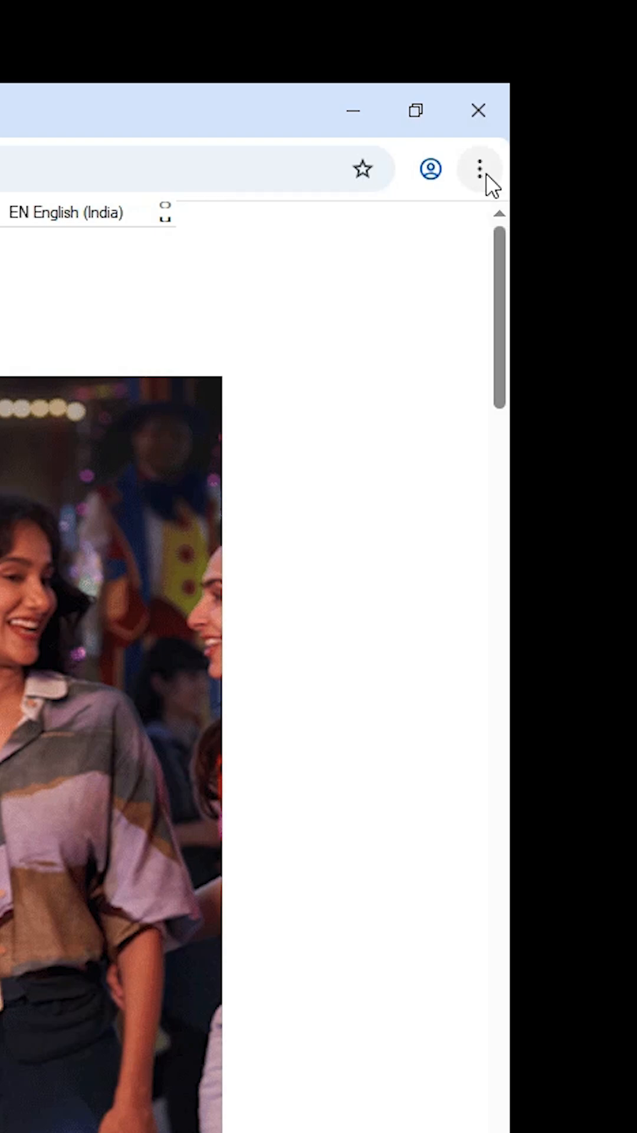
- Bring up Chrome's main menu from the three-dot control on the LinkedIn page
left_click(476, 167)
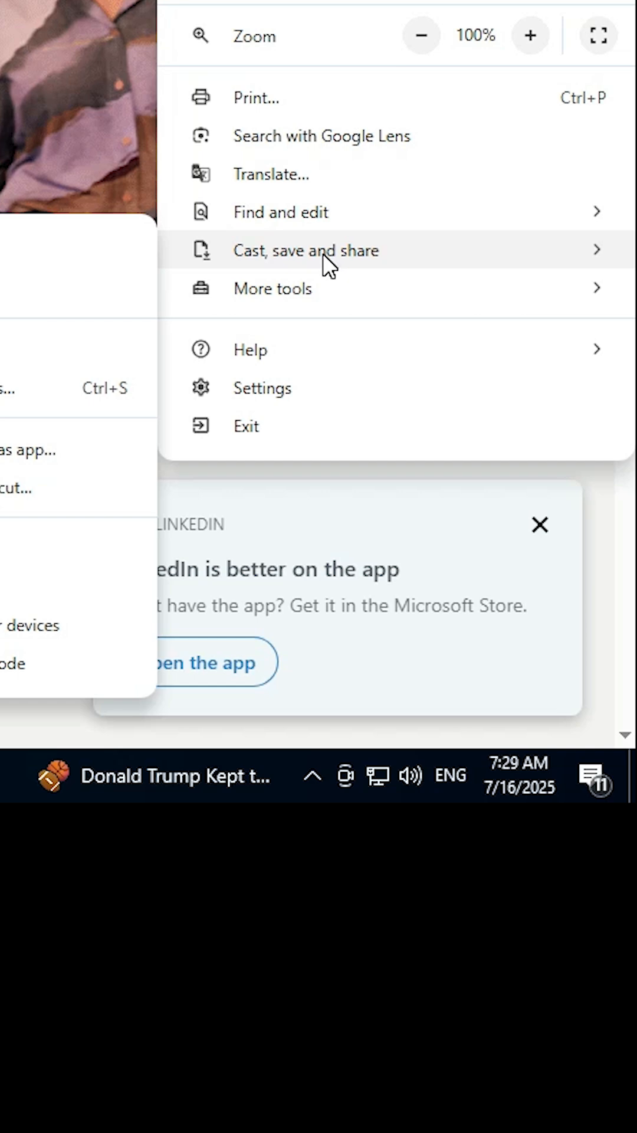
- Install the LinkedIn page as an app named LinkedIn via Cast, save and share
left_click(306, 250)
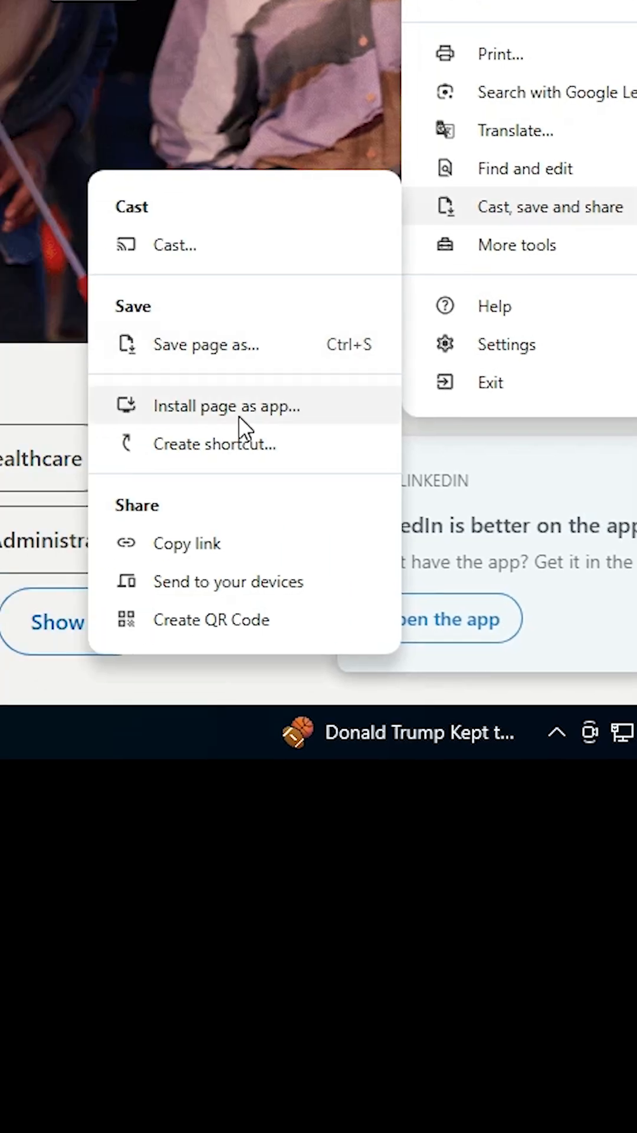
mouse_move(236, 427)
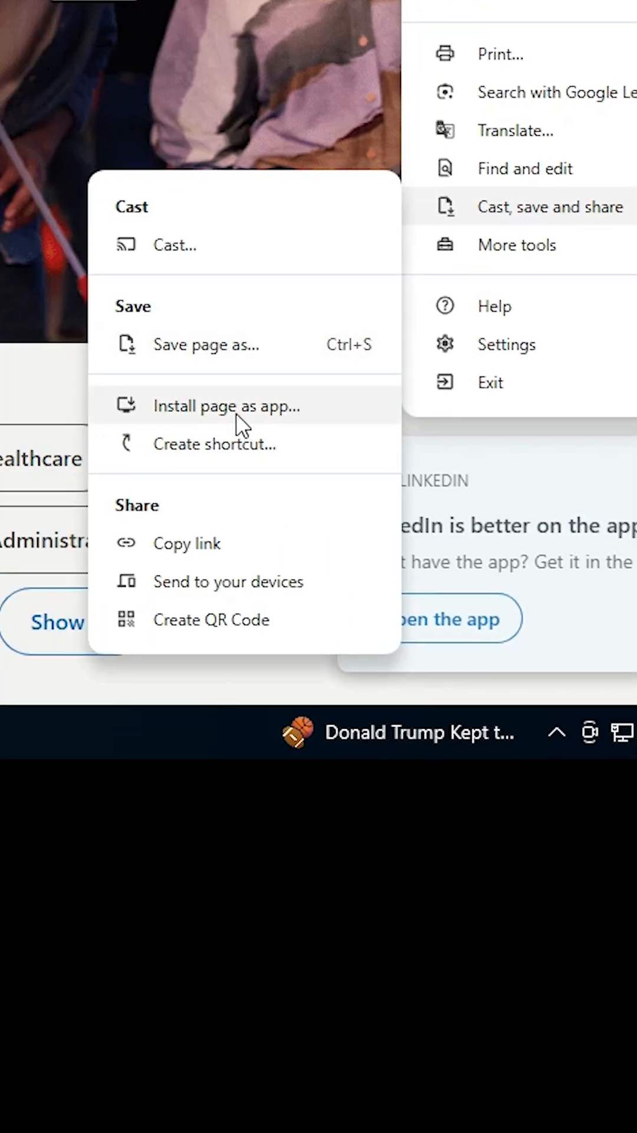
mouse_move(262, 443)
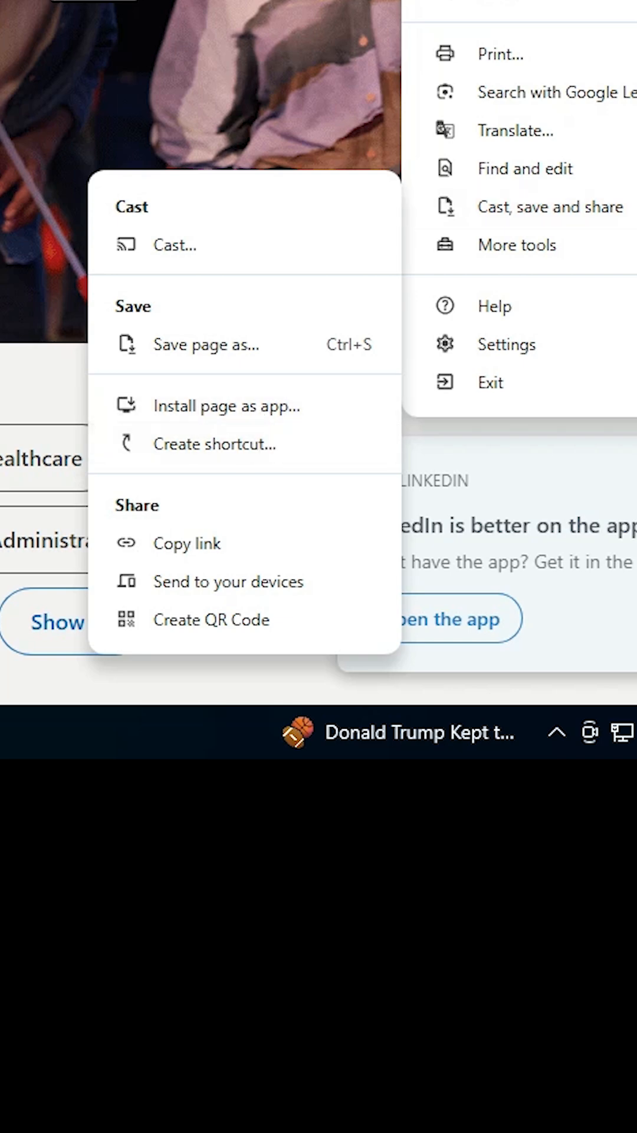
mouse_move(517, 220)
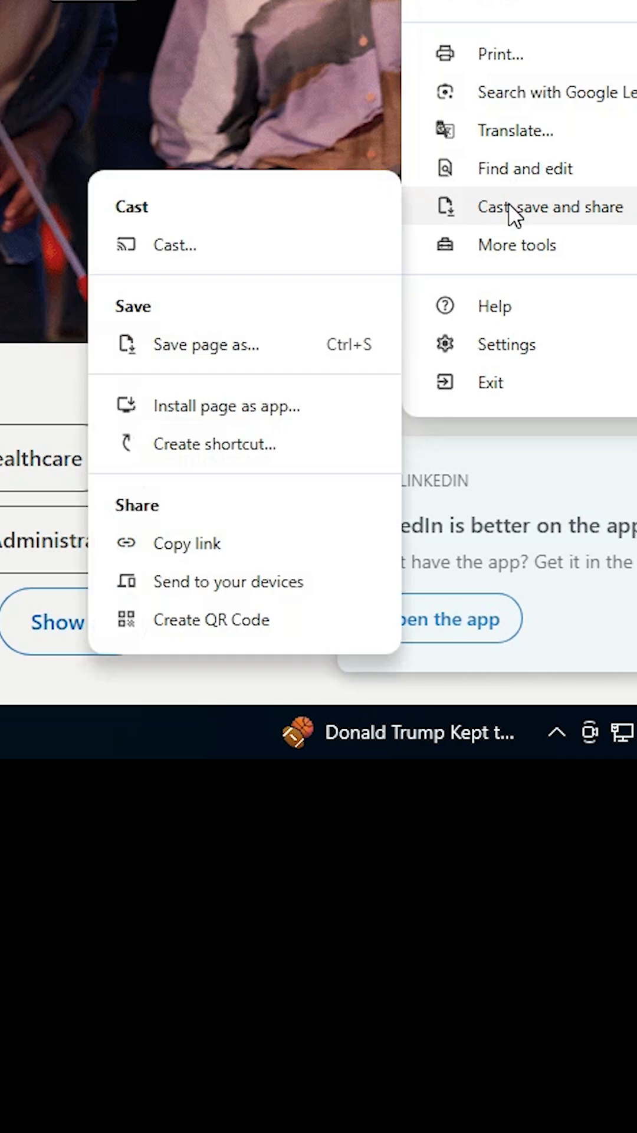
mouse_move(560, 224)
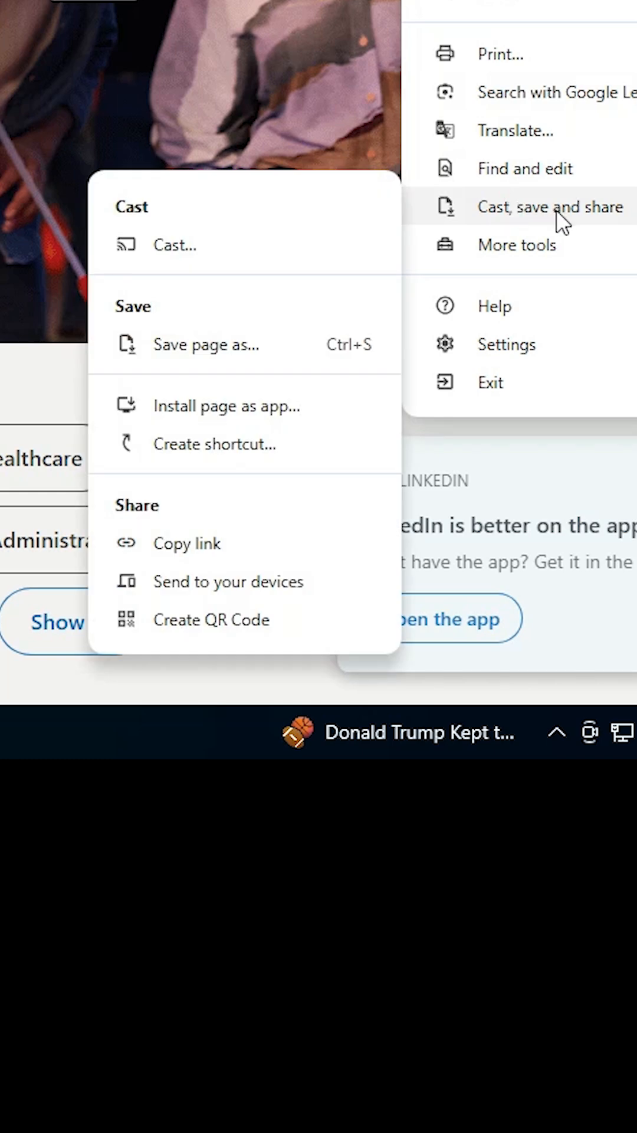
mouse_move(234, 427)
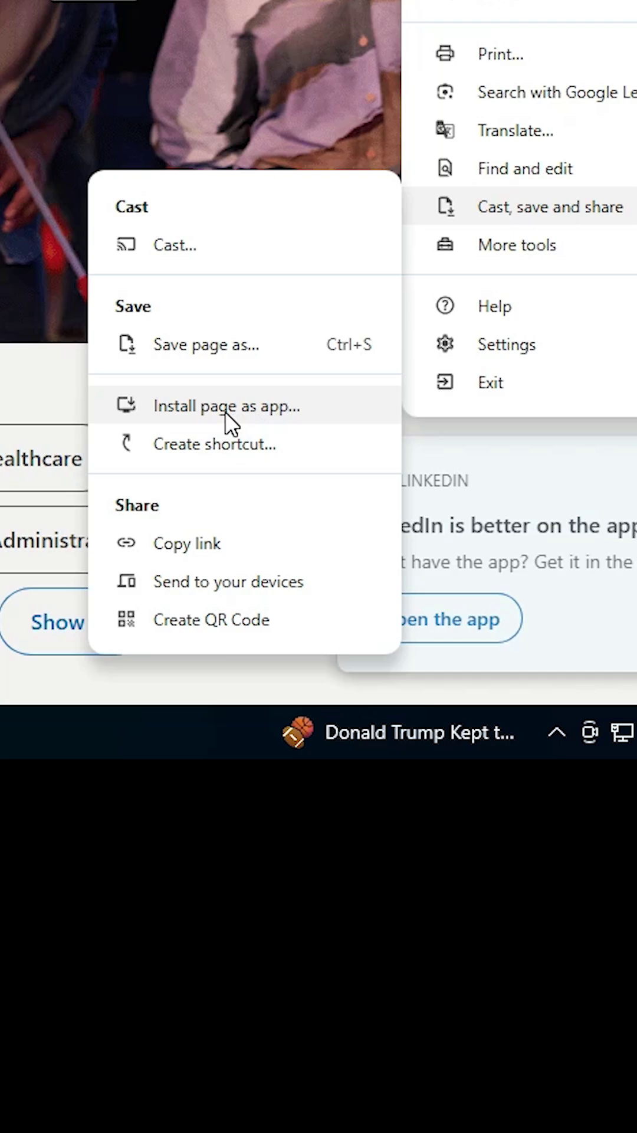
left_click(224, 406)
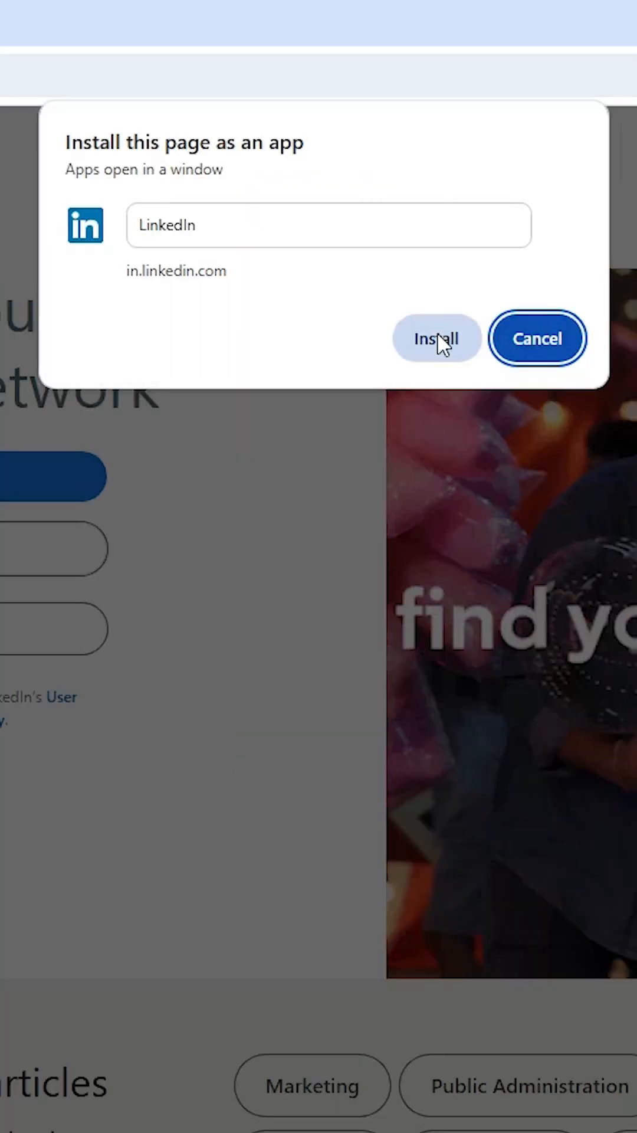
left_click(436, 338)
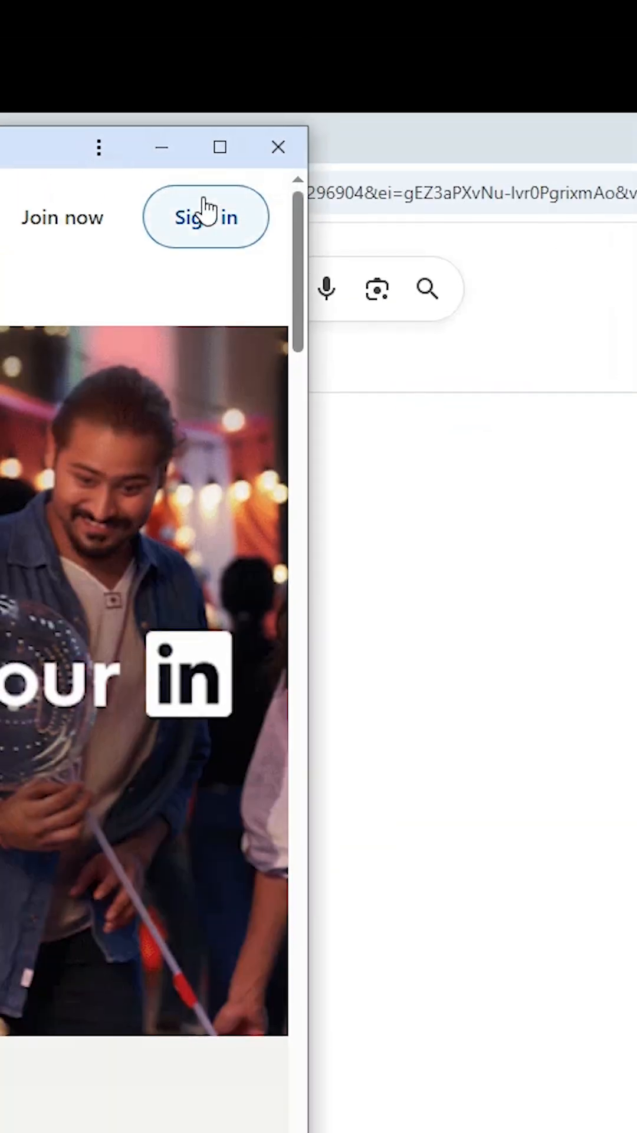
- Show the LinkedIn desktop shortcut and the Start menu listing LinkedIn under Recently added
left_click(278, 148)
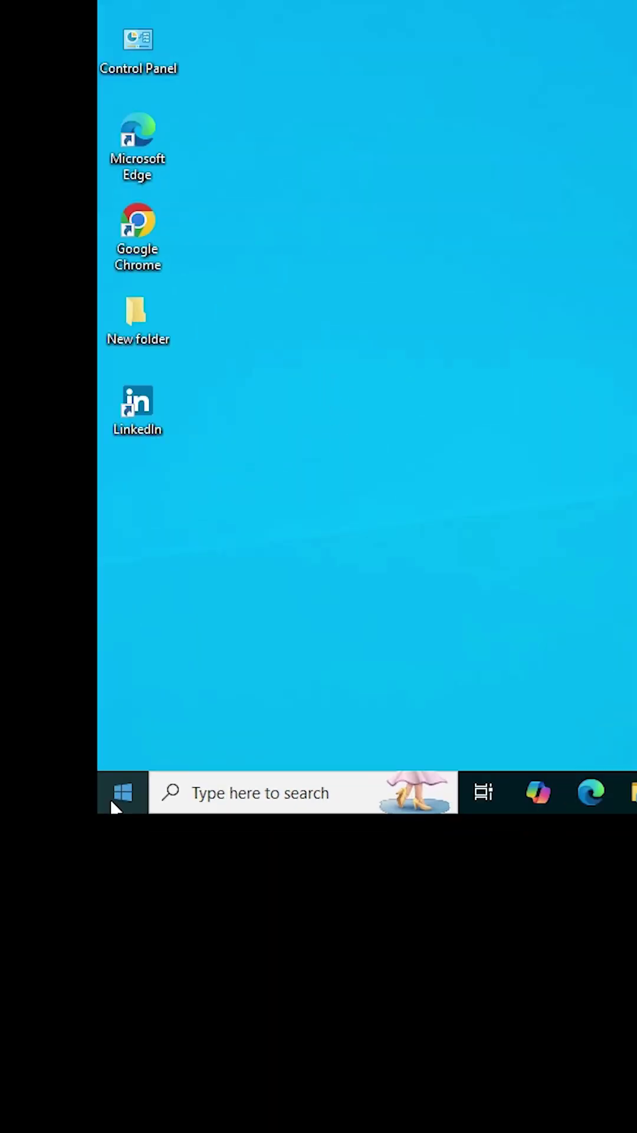
left_click(121, 793)
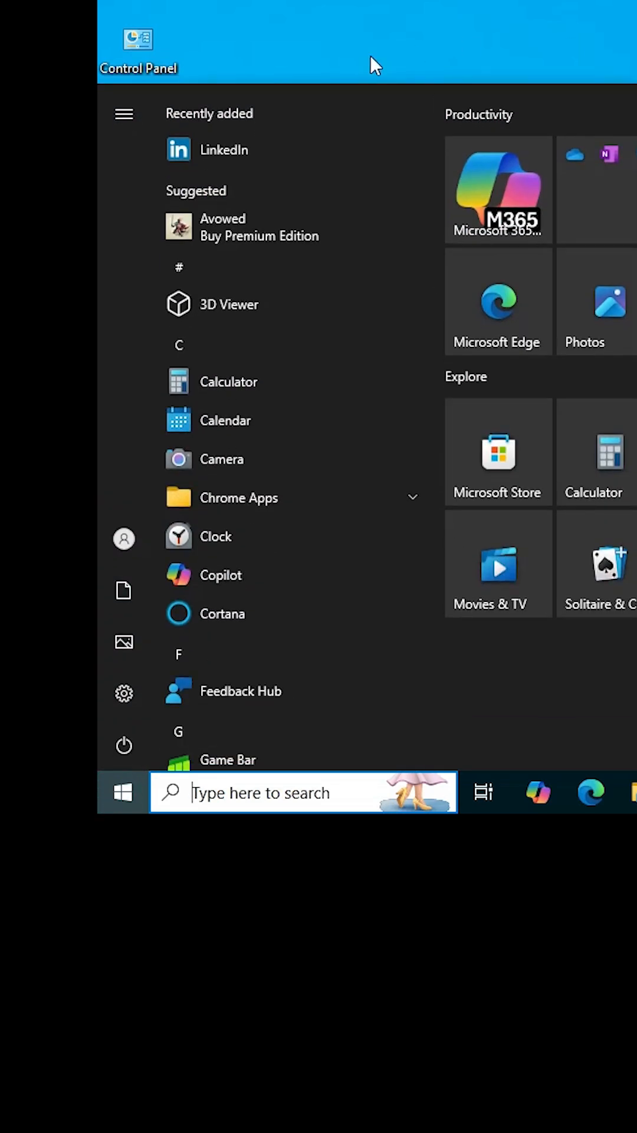